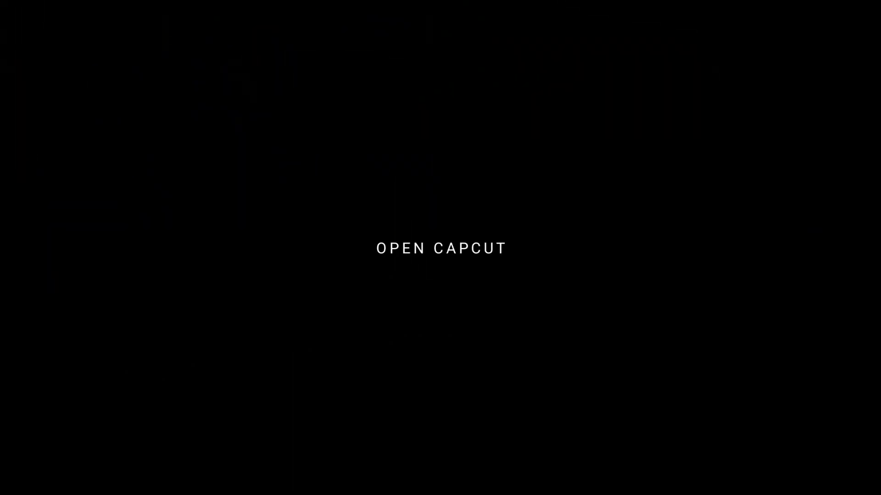
- Start a new project and pick the 00:22 POV clip and 00:08 rider clip
click(440, 249)
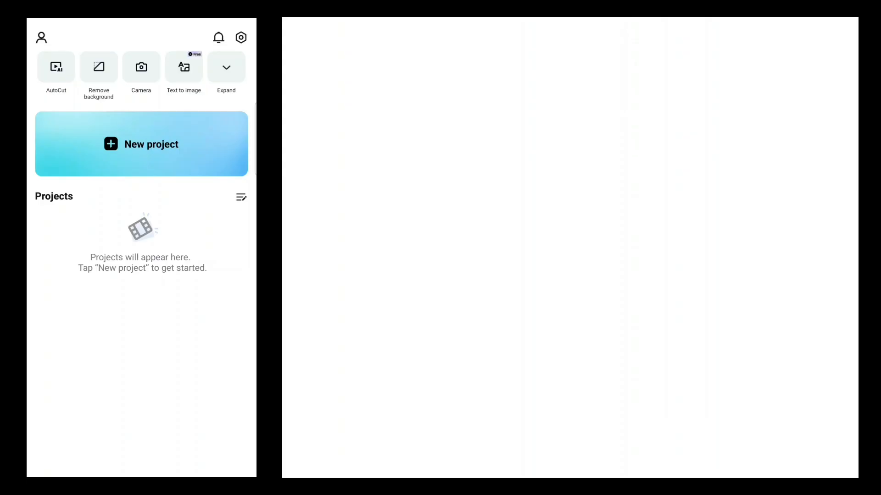
click(142, 145)
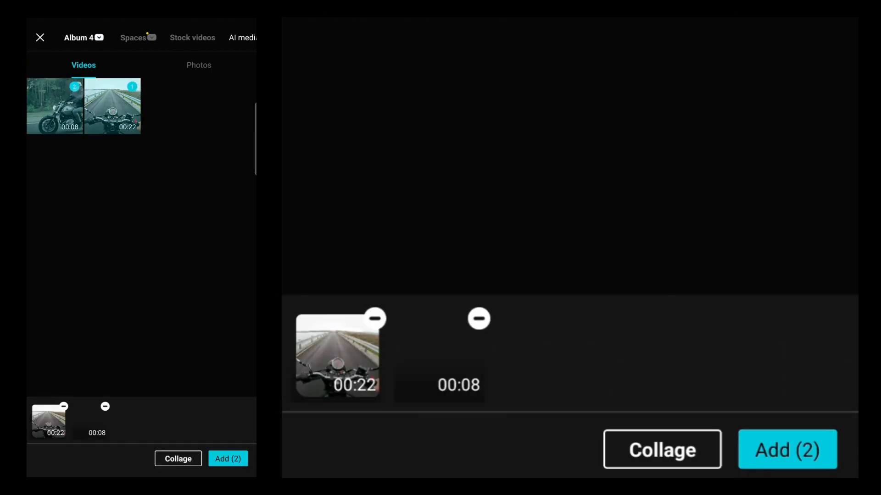
- Add both selected motorcycle clips to the project timeline
click(787, 450)
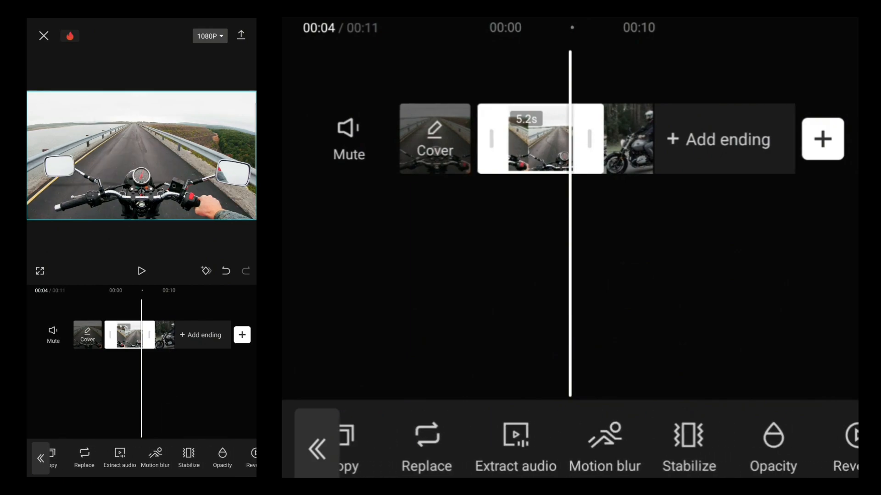
- Scroll the bottom toolbar to reach the Copy and Switch to overlay tools
scroll(left, 3)
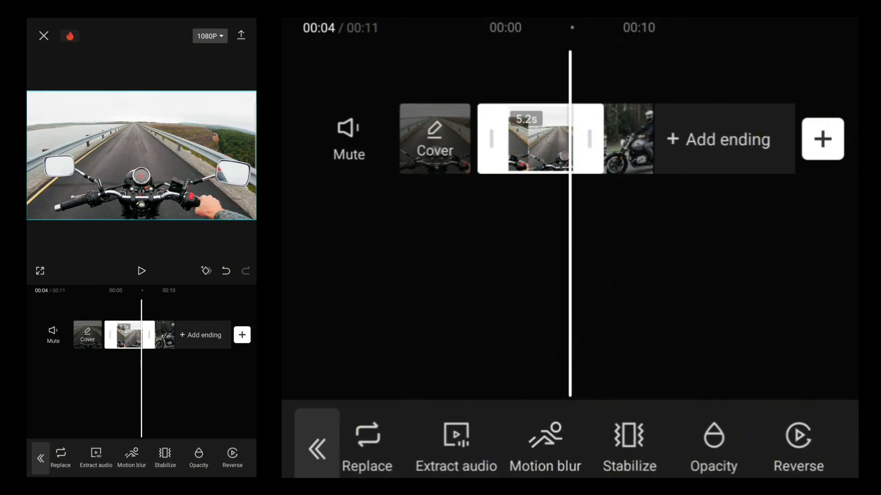
scroll(left, 3)
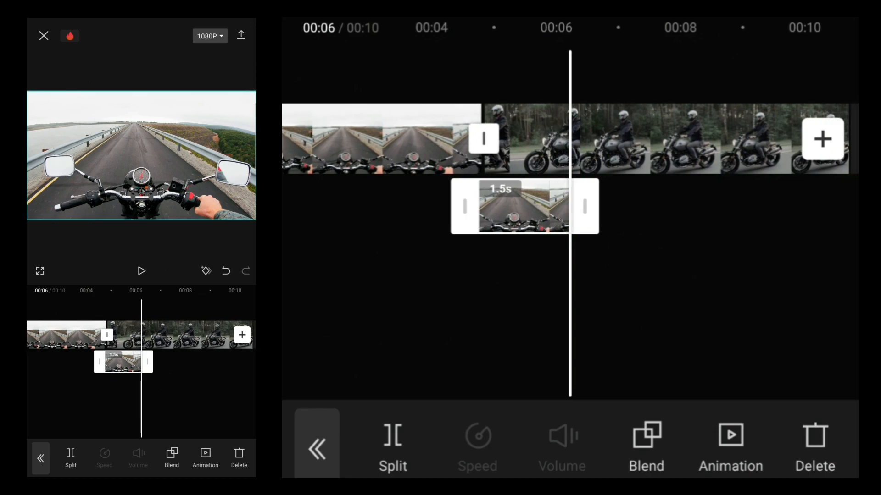
- Open the Mask shapes for the 1.5-second overlay road clip
click(316, 443)
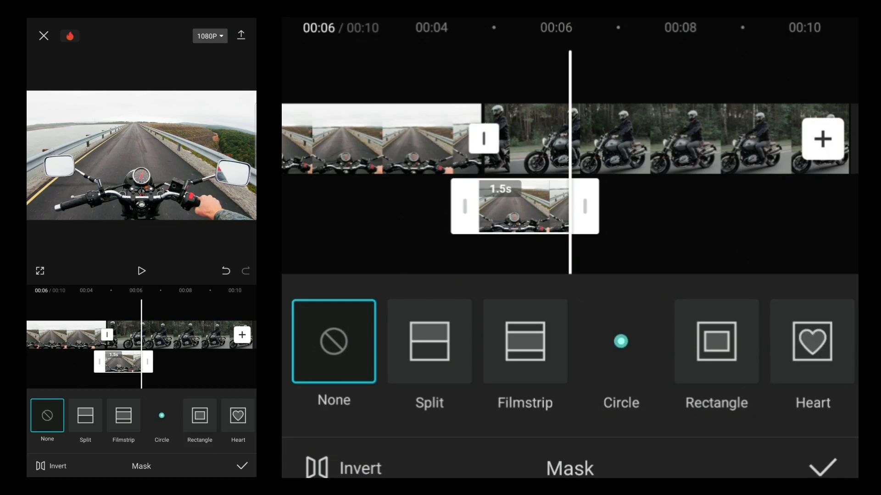
- Apply a small feathered circle mask over the handlebar gauge and confirm it
click(620, 341)
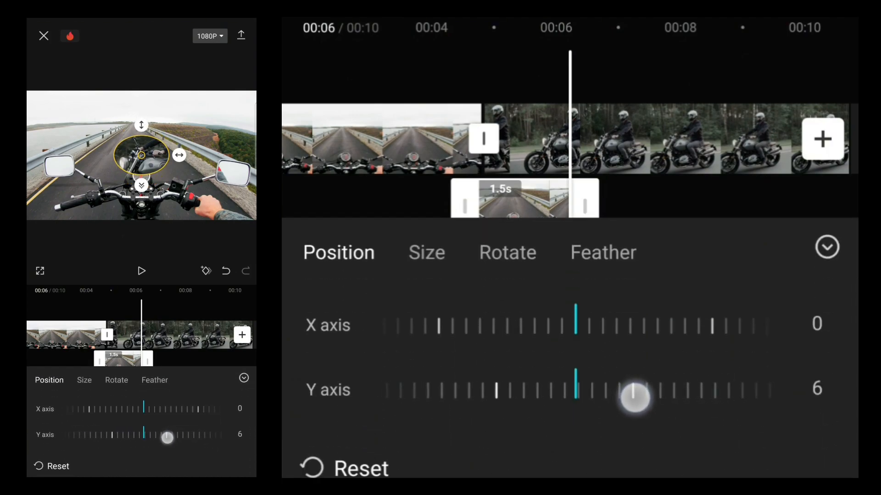
click(426, 253)
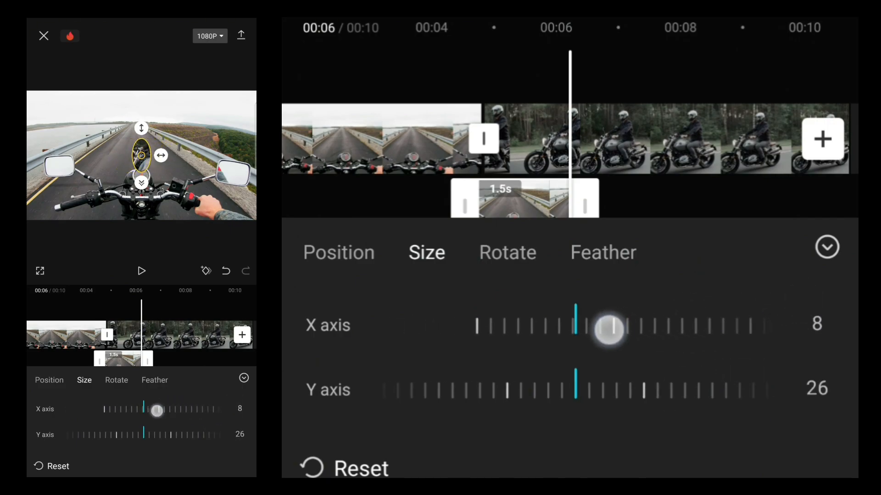
click(339, 252)
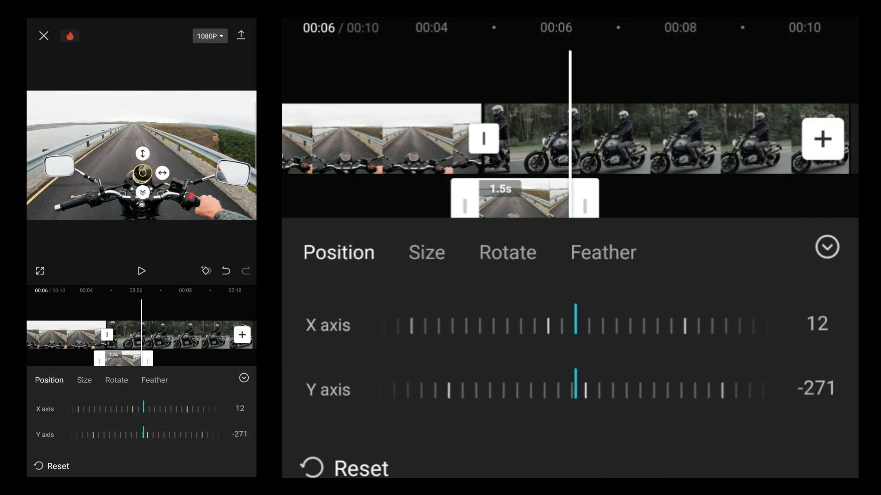
click(426, 252)
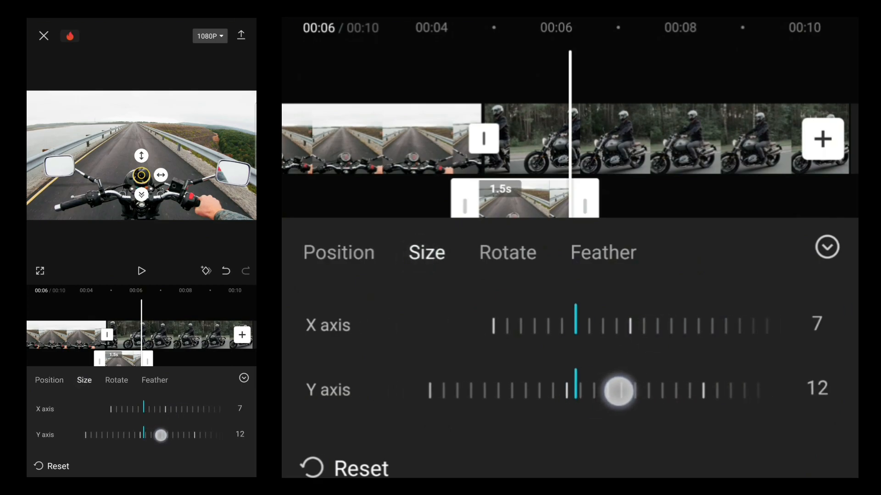
click(338, 252)
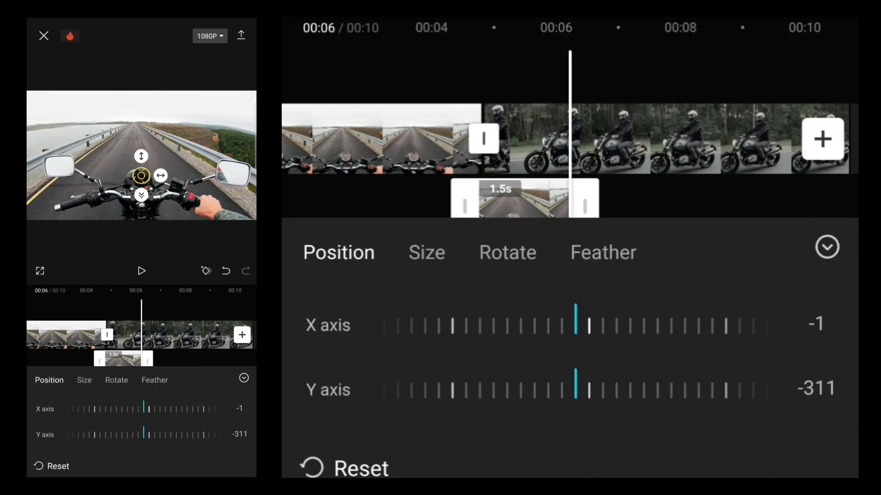
click(602, 252)
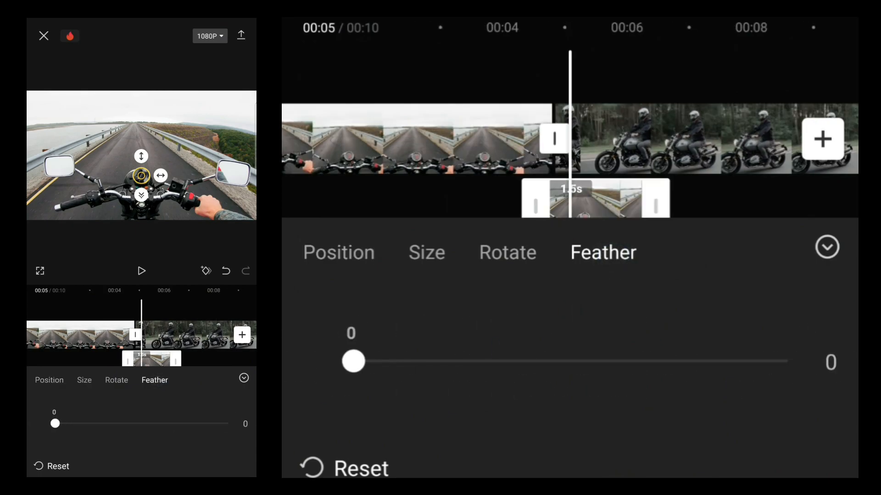
click(826, 246)
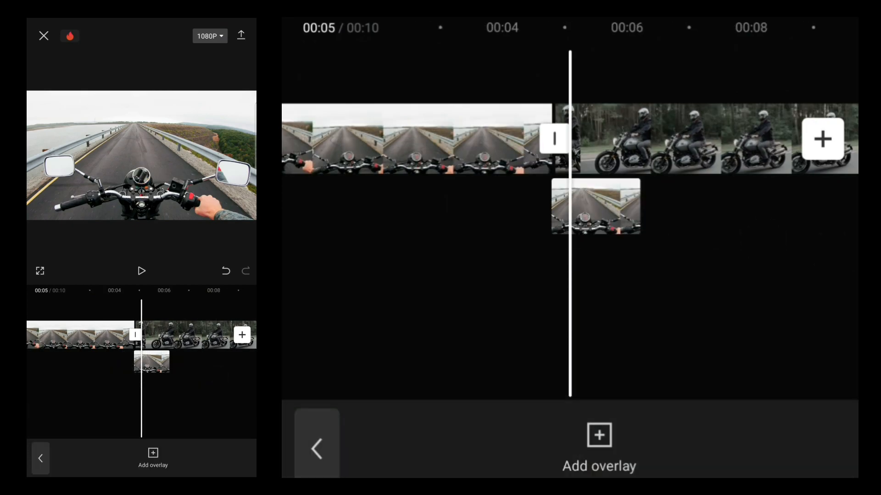
- Line the circular overlay up with the mirror shot and reselect it
click(596, 206)
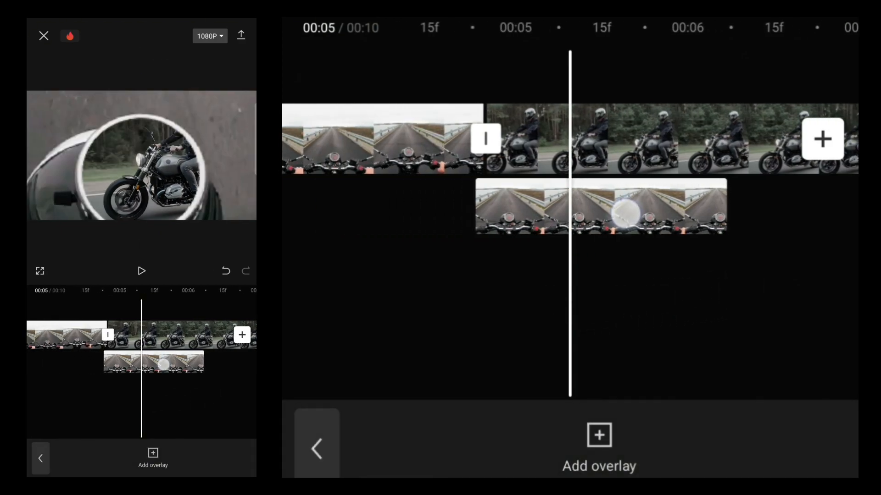
click(599, 205)
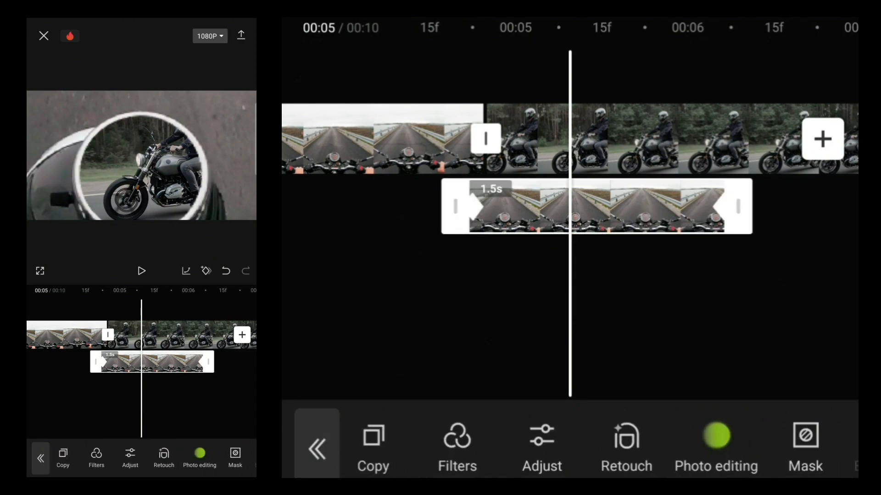
- Stack three copies of the circular overlay, then export at 1080p and 60 fps
scroll(right, 3)
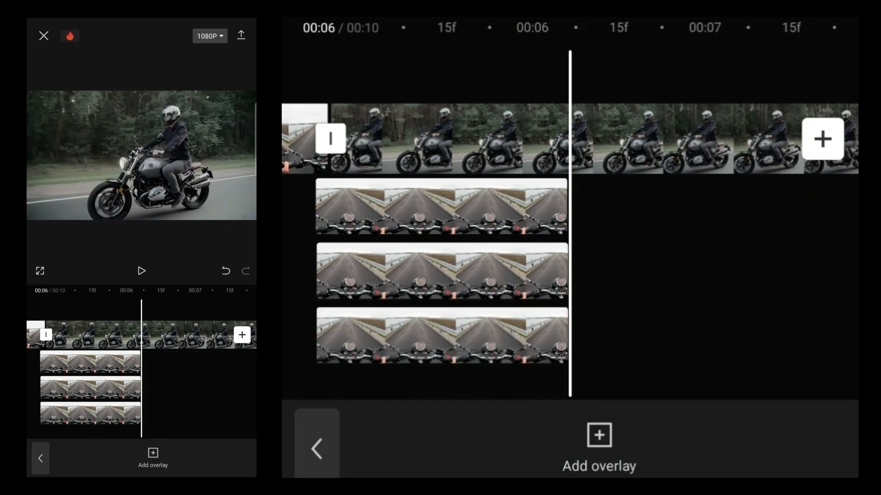
click(442, 336)
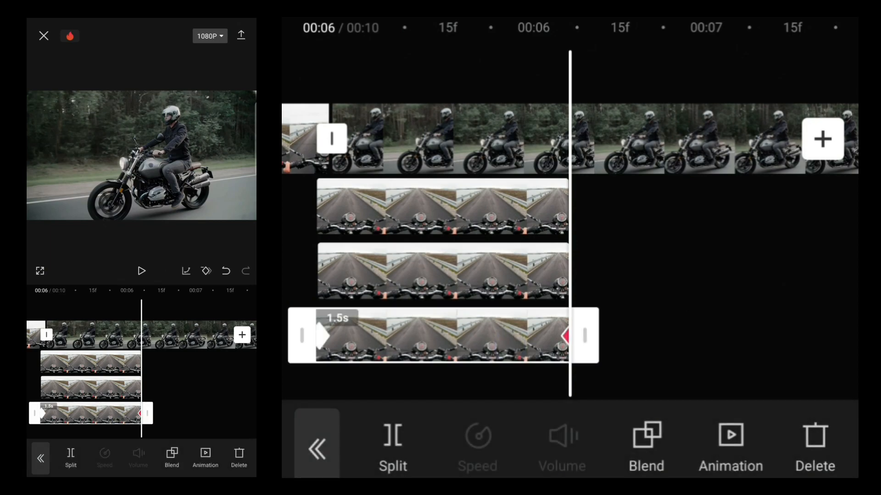
click(317, 449)
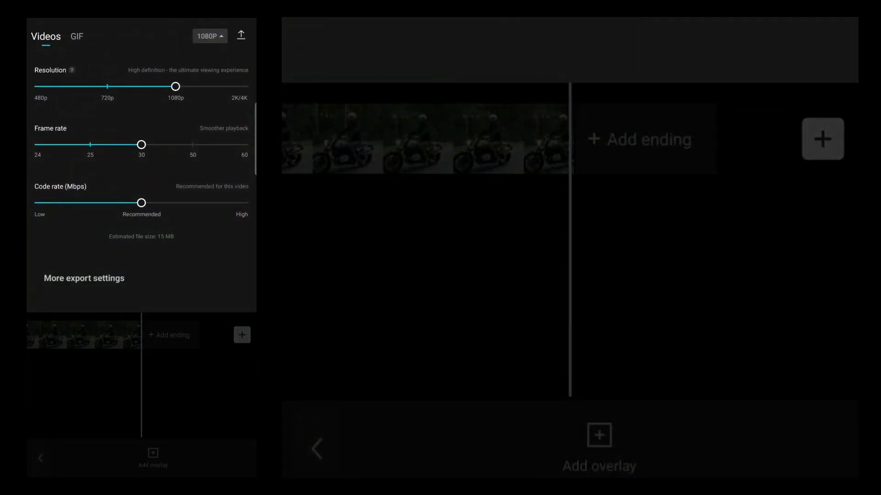
drag(141, 145, 244, 145)
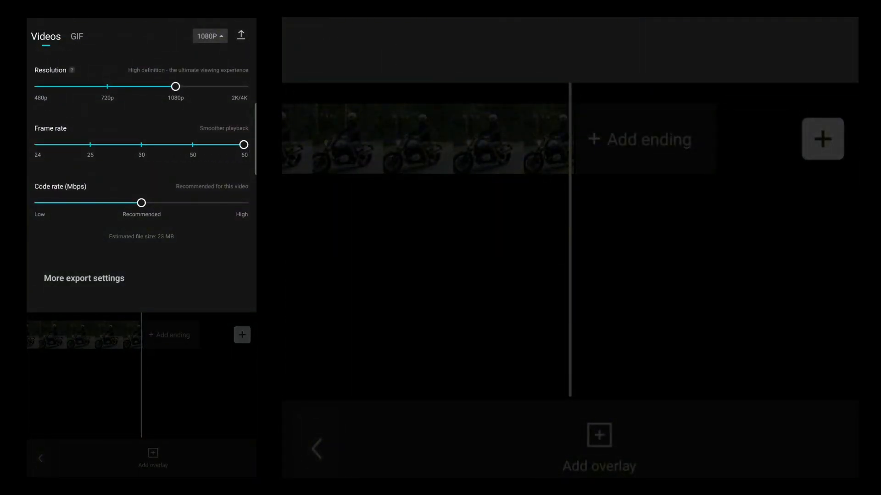
click(240, 34)
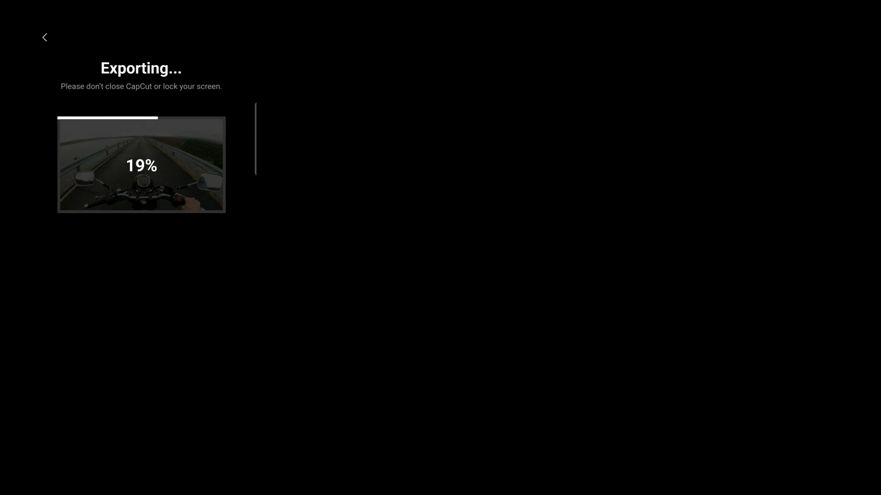